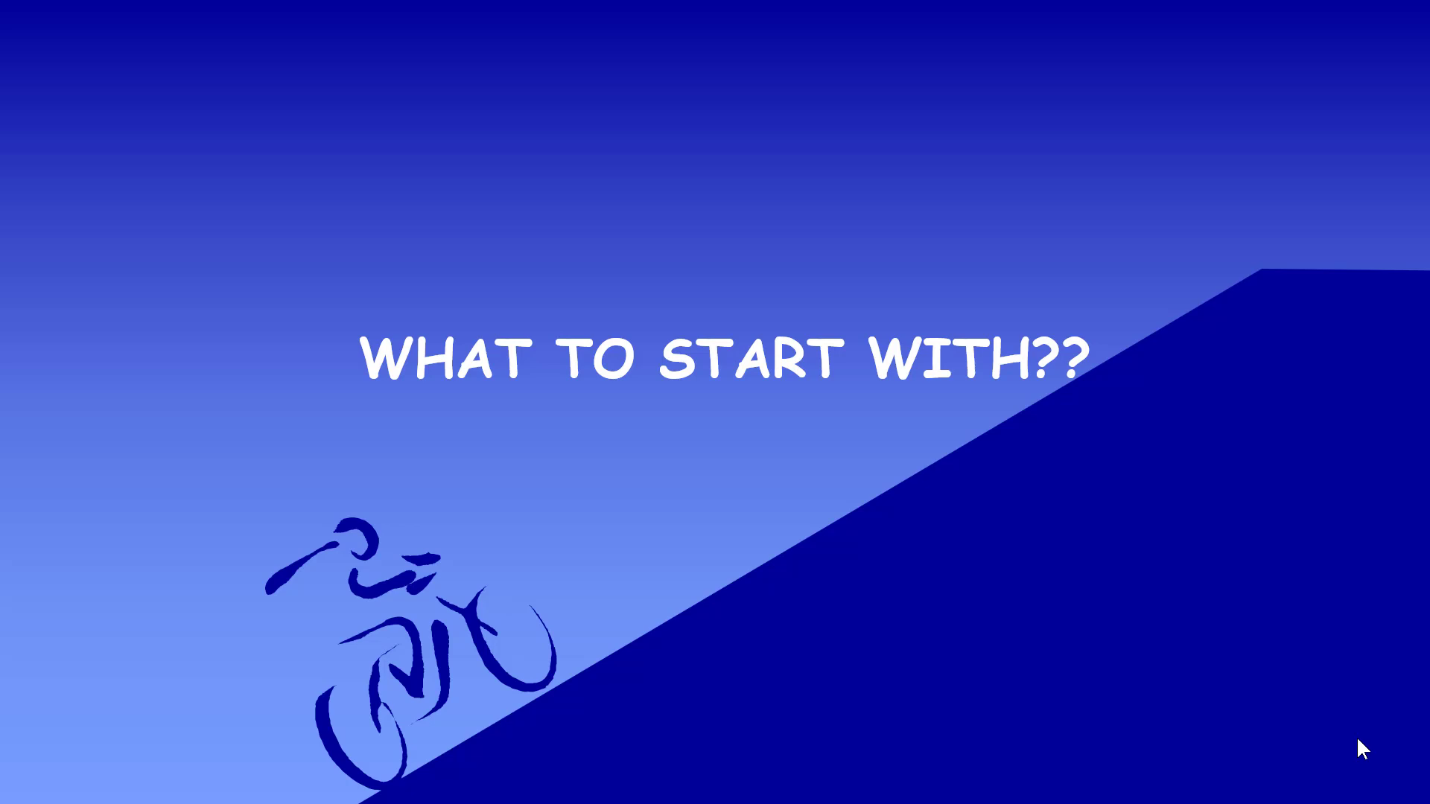
Step: Advance from the WHAT TO START WITH?? title slide to the WHAT FOR slide
{"action": "key", "text": "Right"}
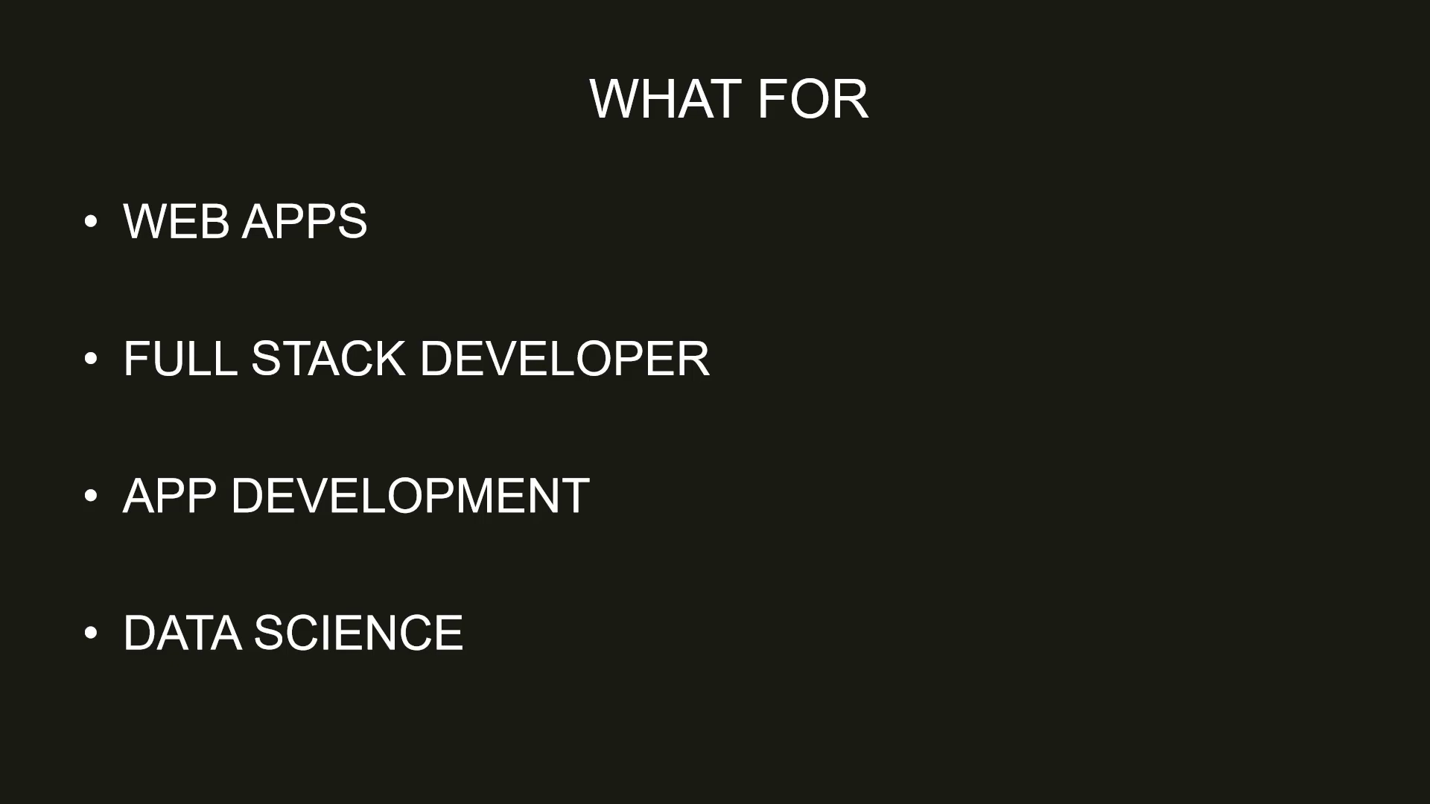
Step: Advance to the WEB APP slide listing JavaScript, HTML5, CSS and Angular
{"action": "key", "text": "Right"}
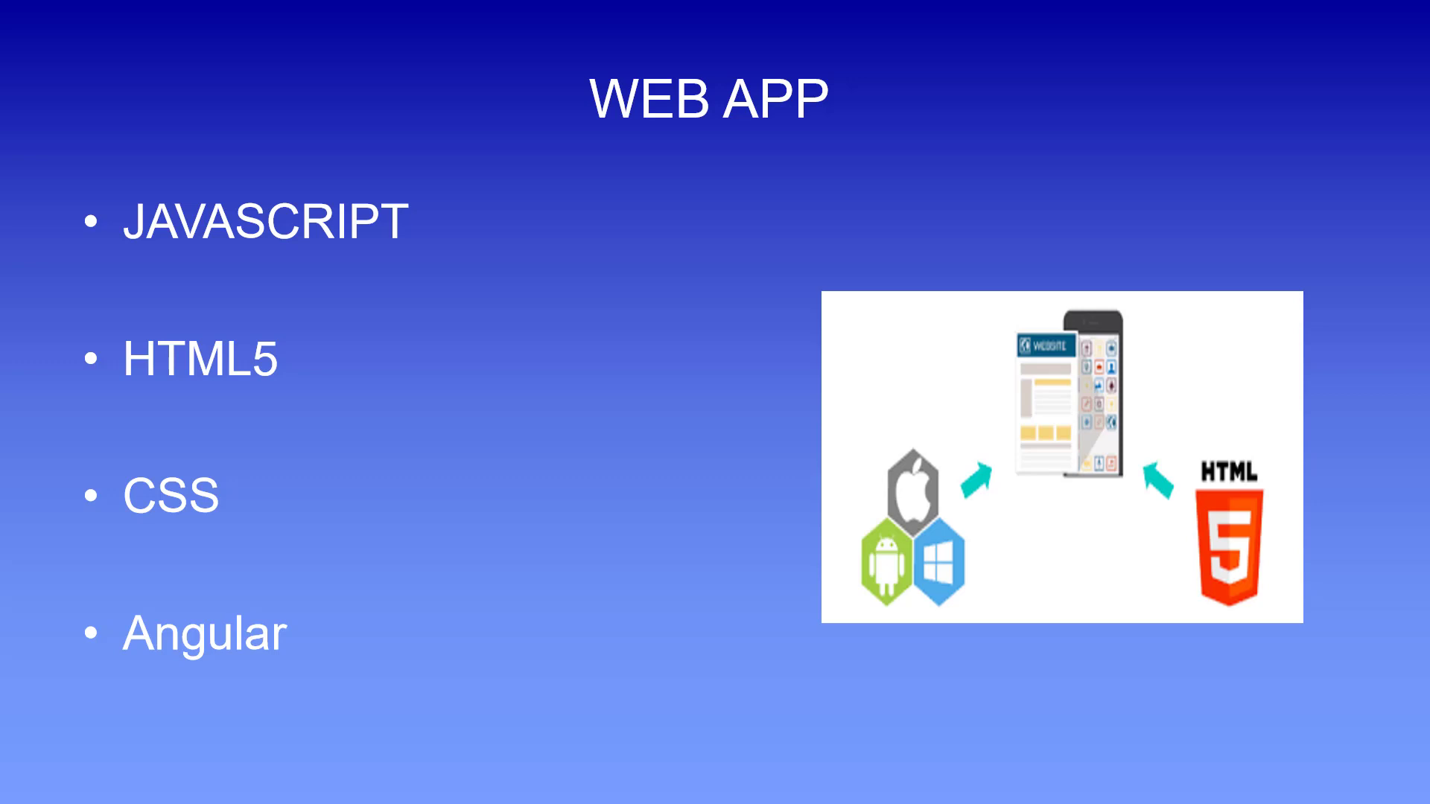
{"action": "mouse_move", "coordinate": [188, 86]}
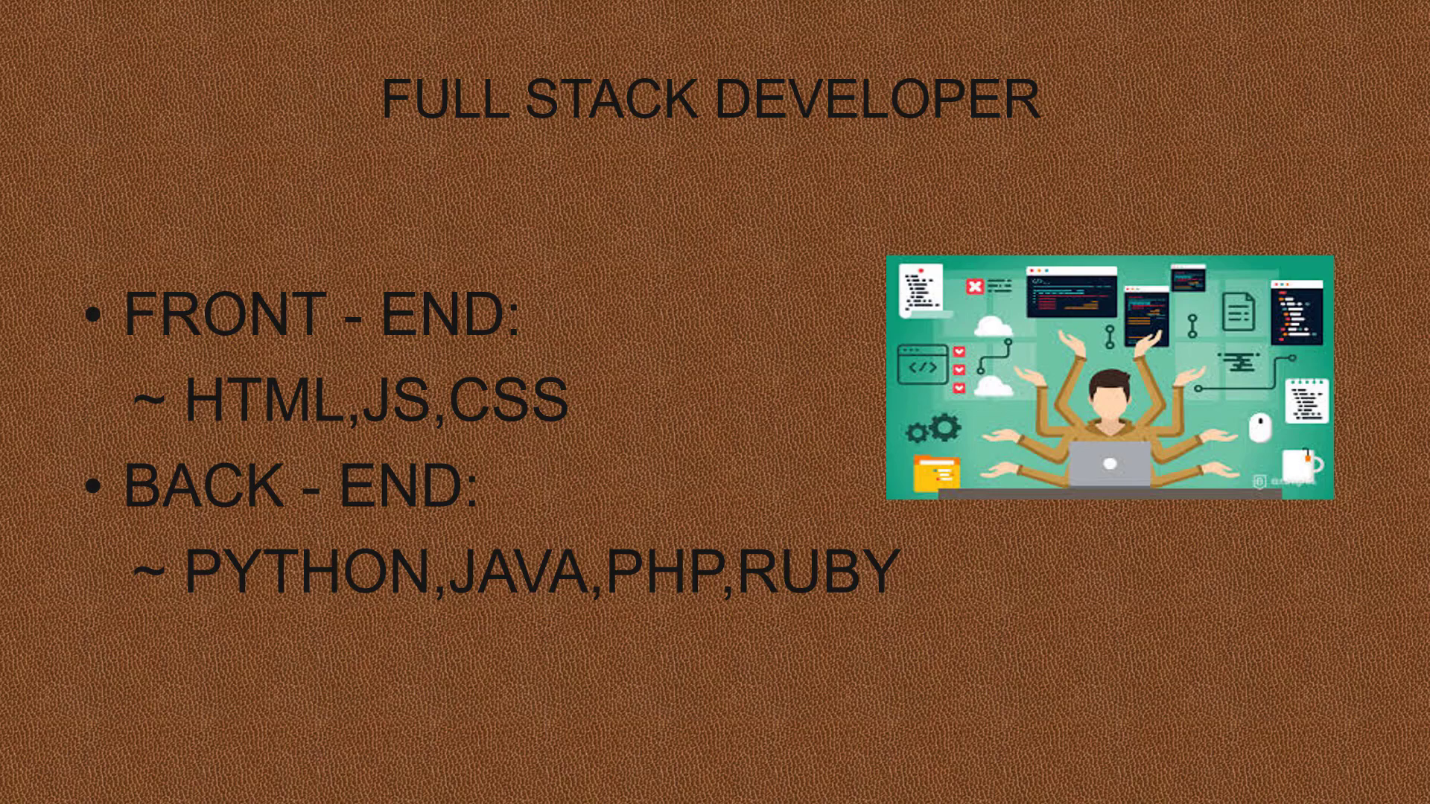
{"action": "mouse_move", "coordinate": [1374, 751]}
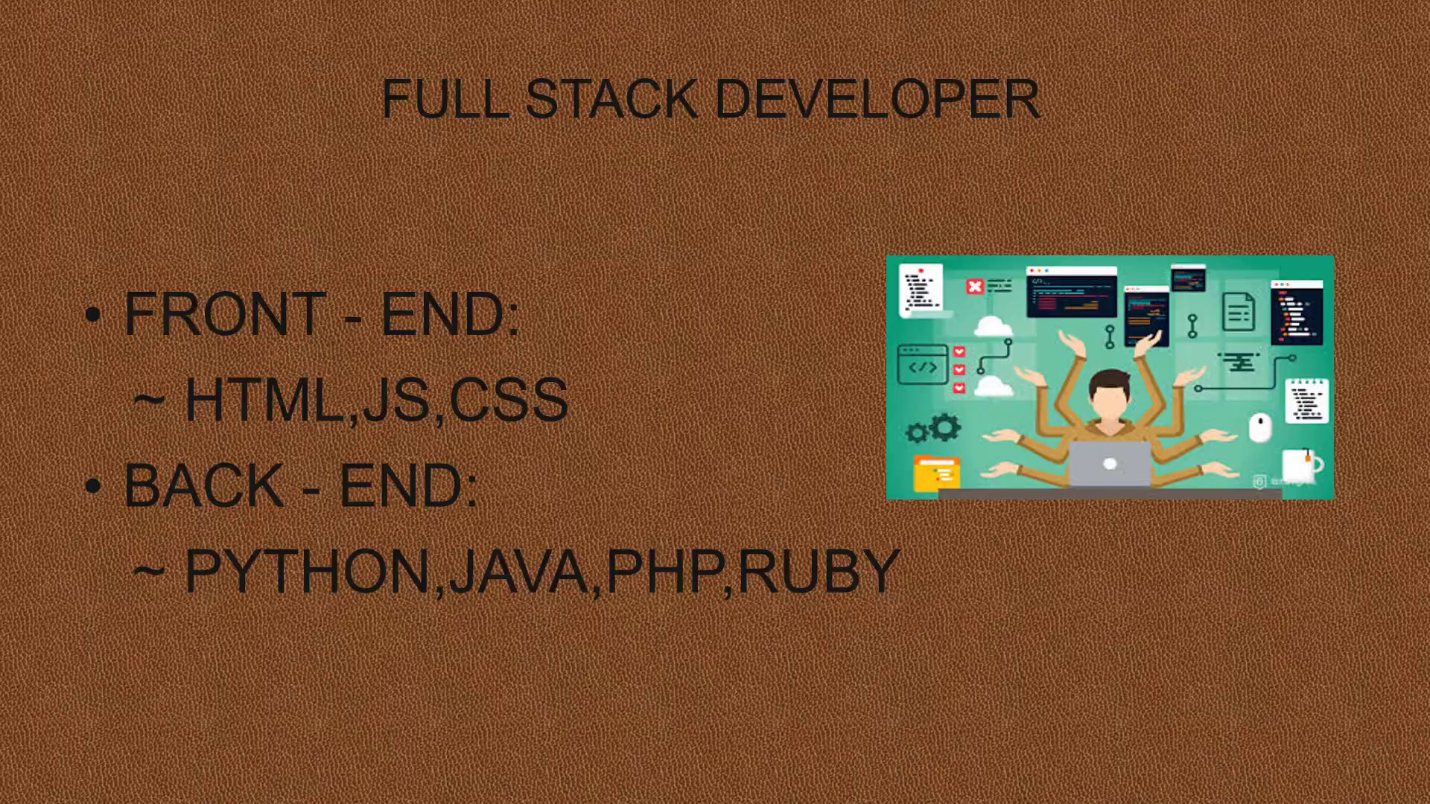
Step: Advance past FULL STACK DEVELOPER to the APP DEVELOPMENT slide with Android and iOS languages
{"action": "key", "text": "Right"}
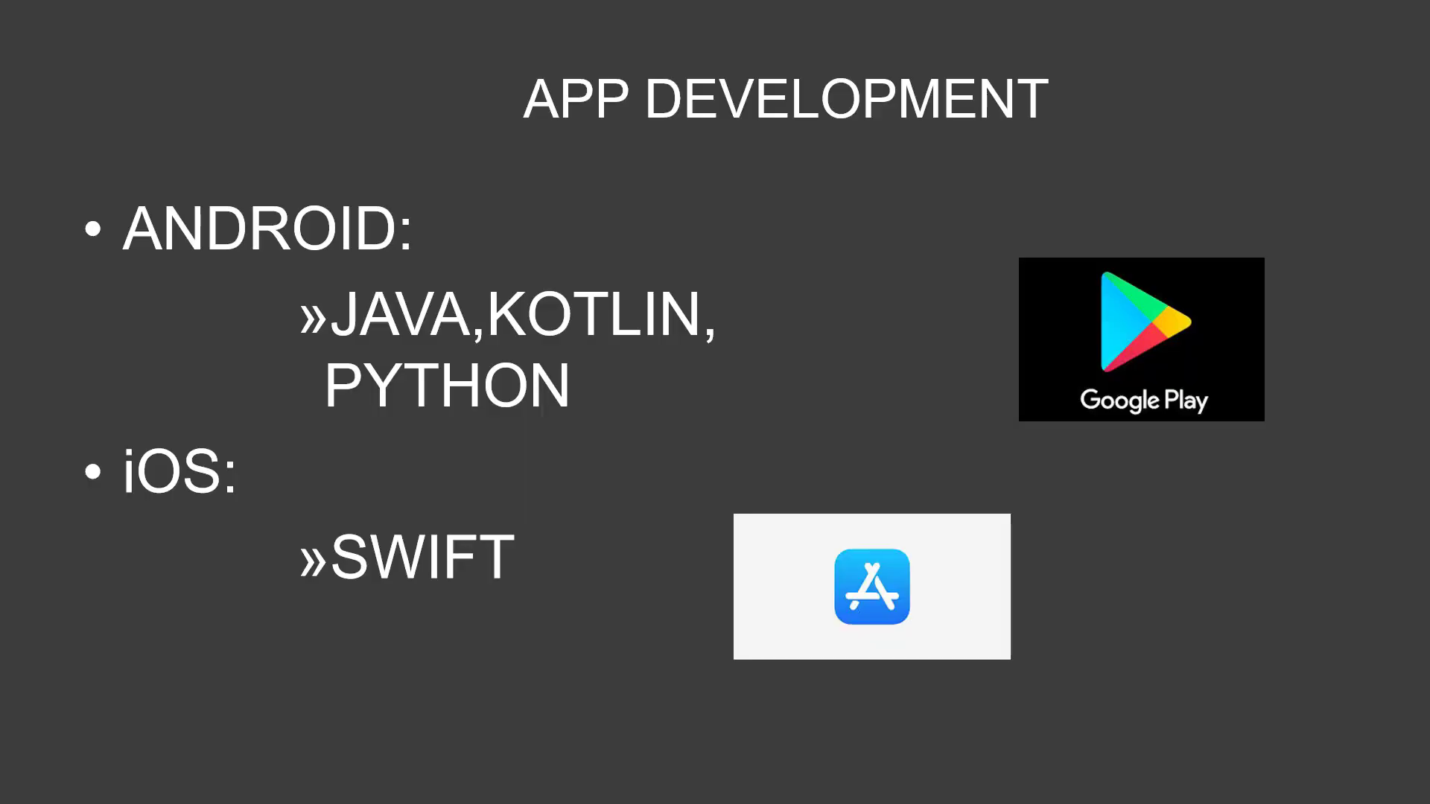